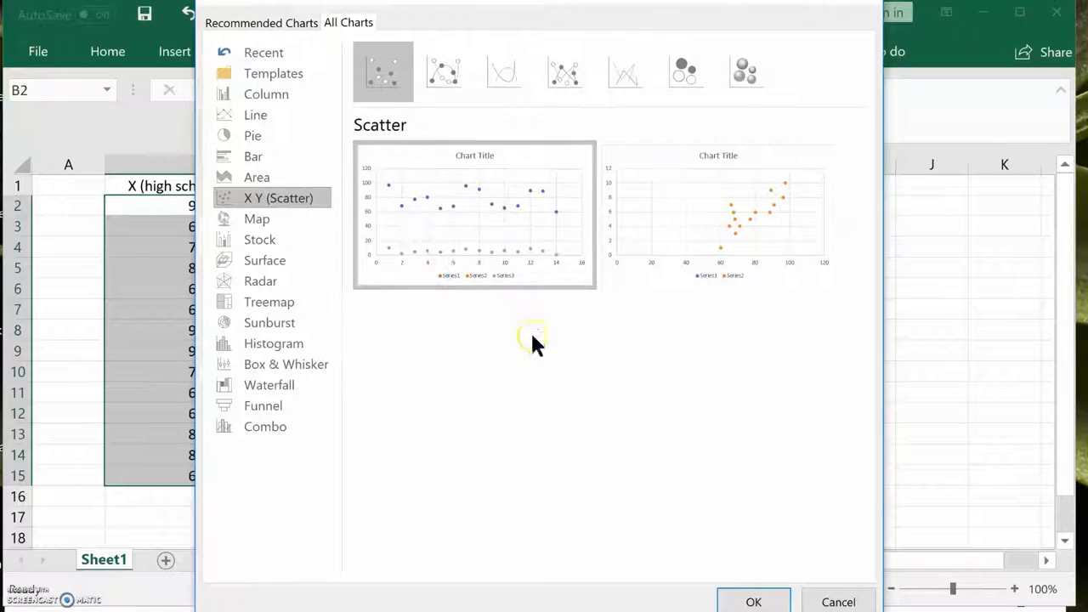
- Choose the X Y (Scatter) chart type in the Insert Chart dialog's All Charts list
{"action": "left_click", "coordinate": [753, 602]}
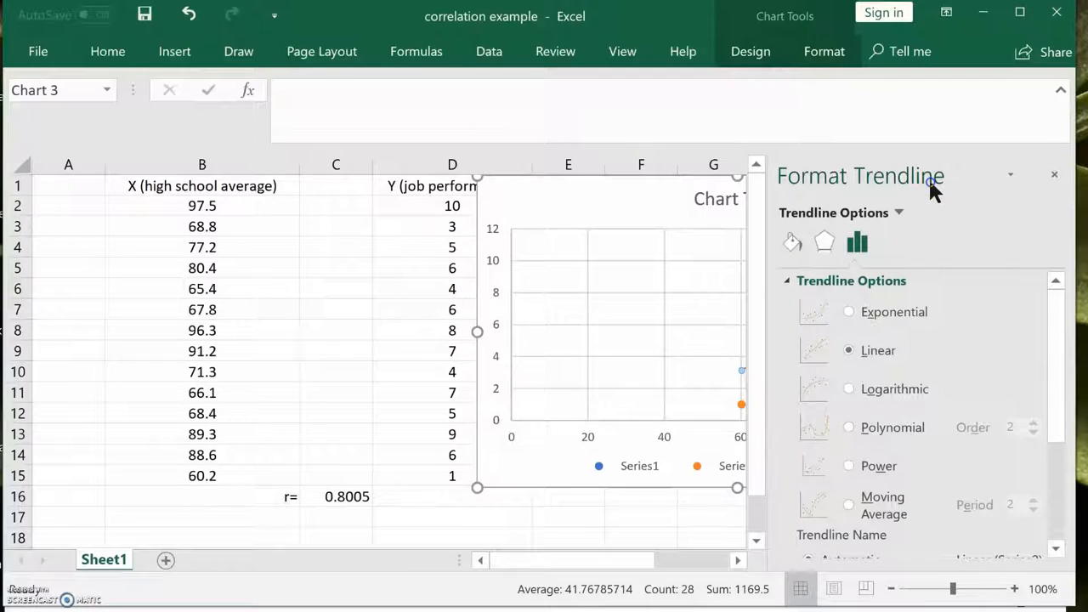